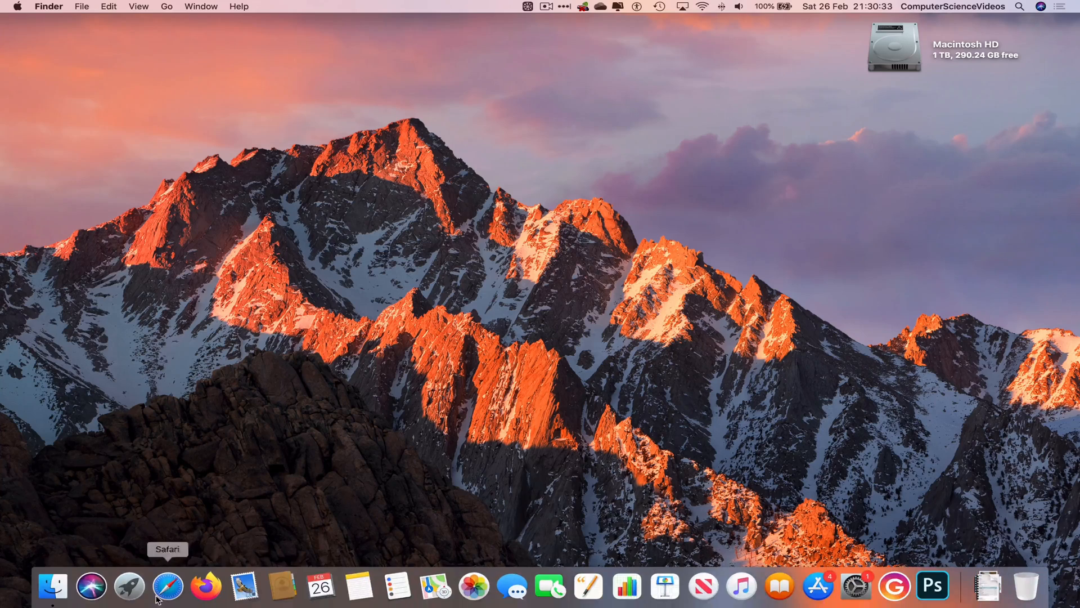
- Open Microsoft Excel from the Mac Office 2019 folder in Launchpad
left_click(128, 587)
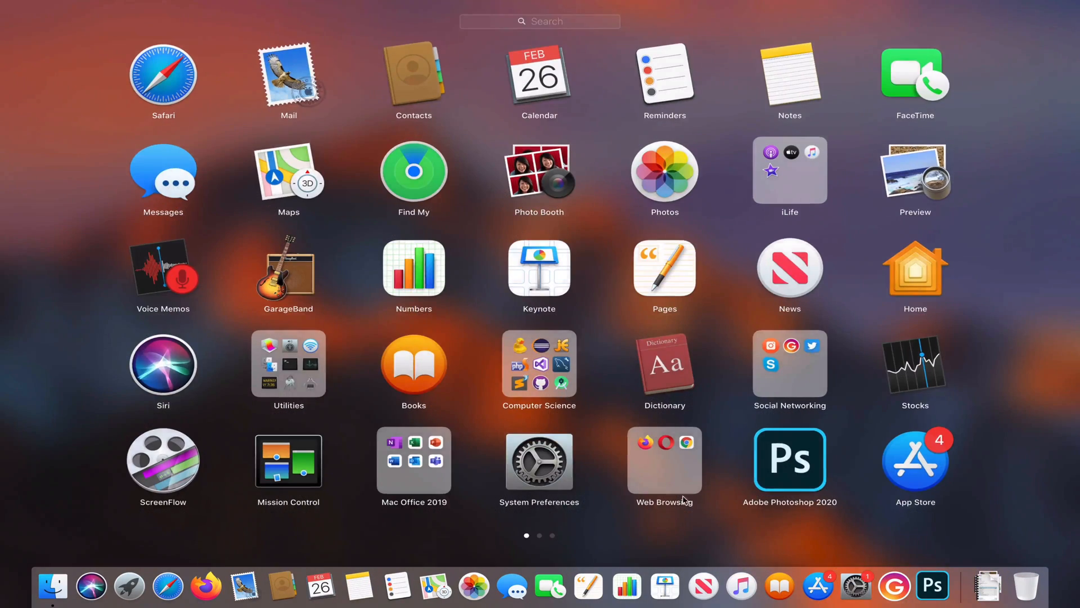
left_click(414, 459)
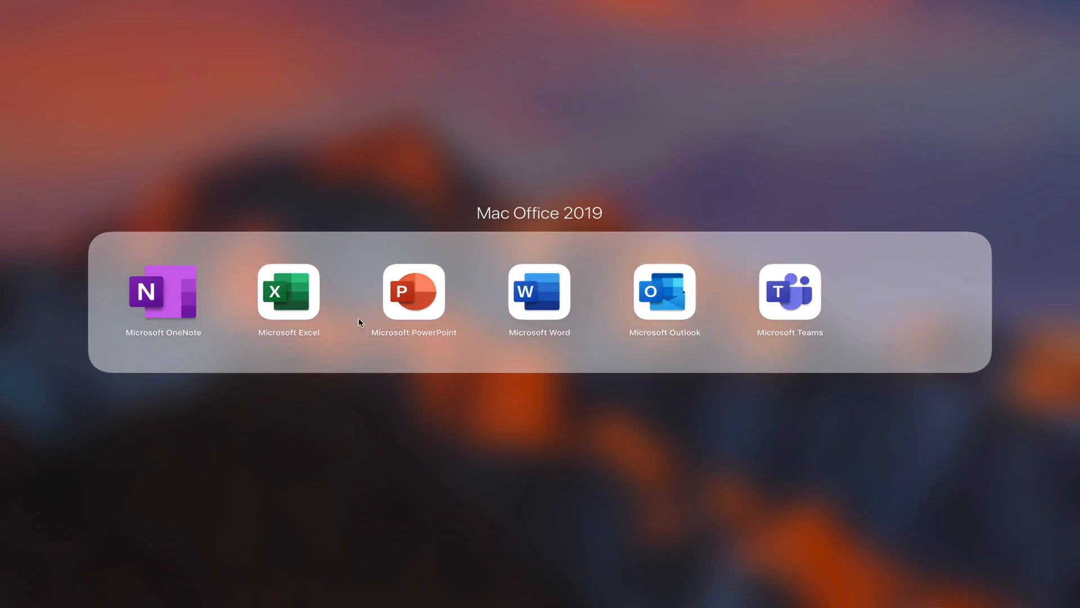
left_click(288, 292)
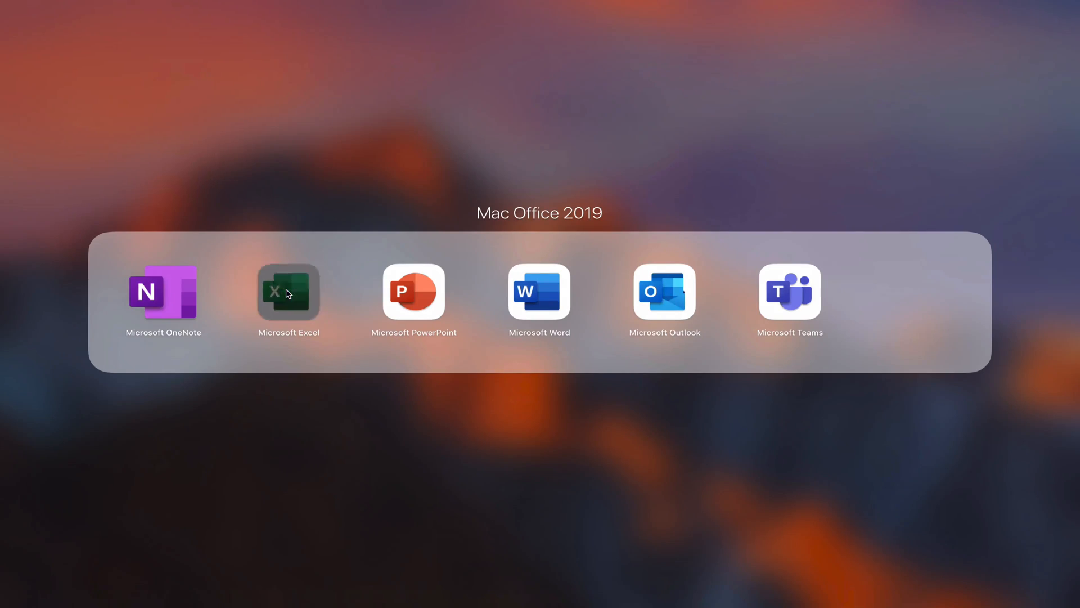
left_click(288, 292)
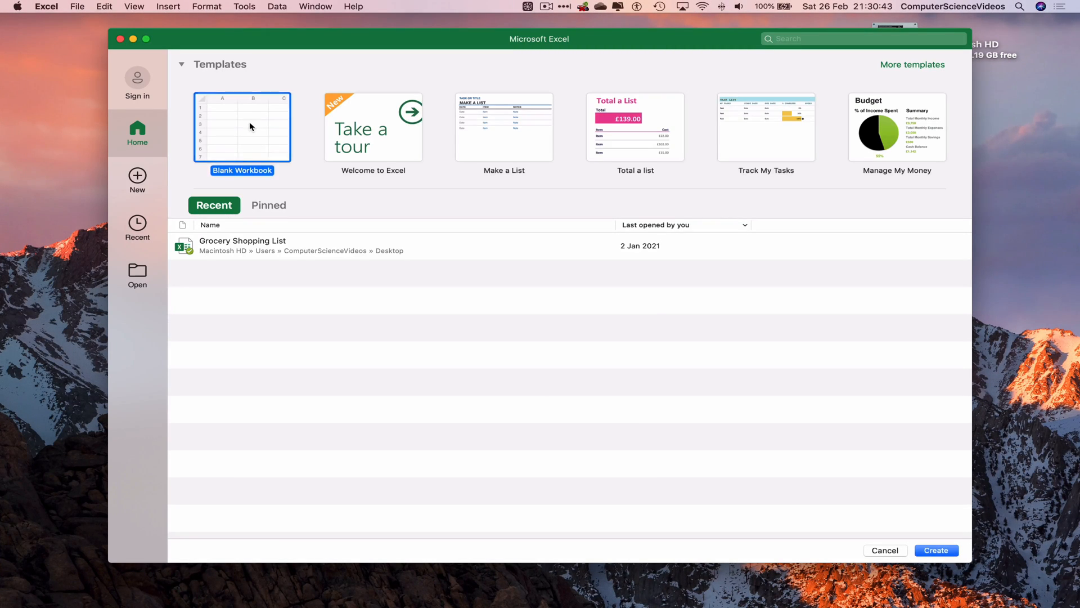
- Create Book1 from the Blank Workbook template
left_click(936, 551)
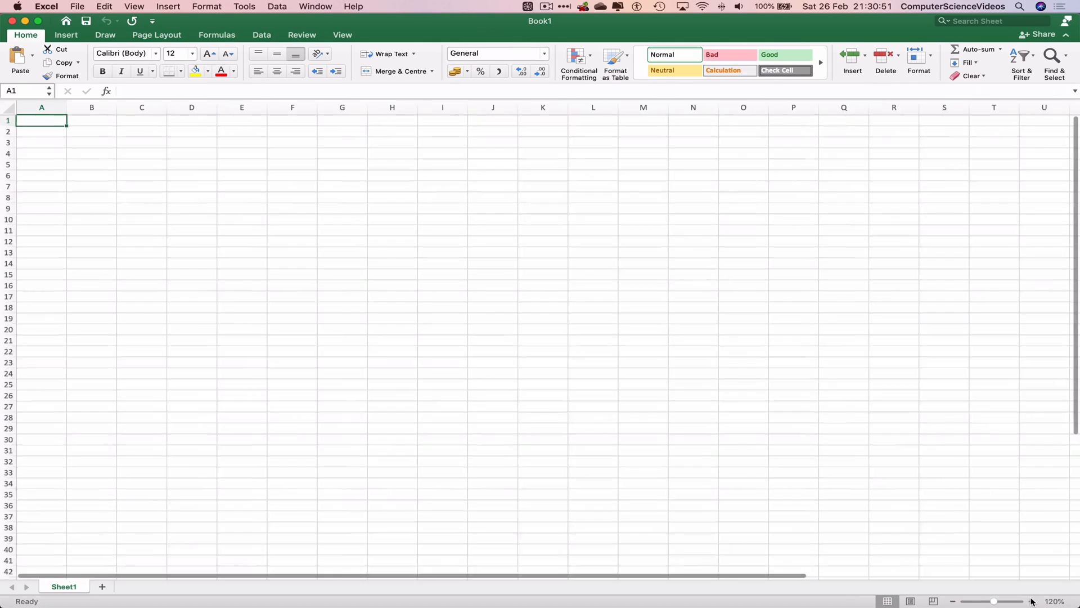
- Merge A1:B1 by ticking Merge cells on Format Cells' Alignment tab
left_click(1029, 601)
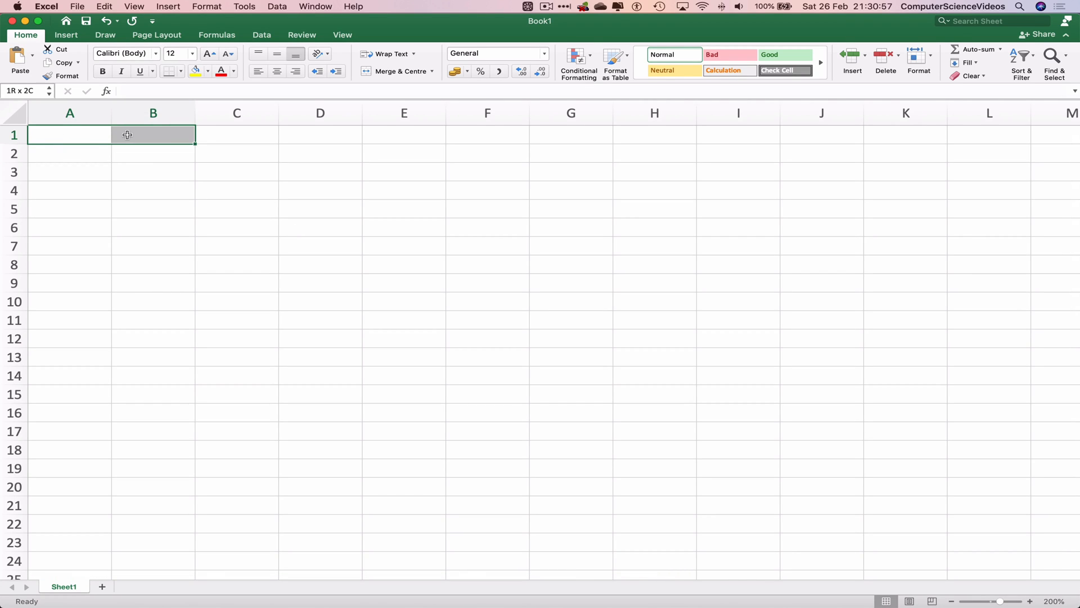
right_click(127, 135)
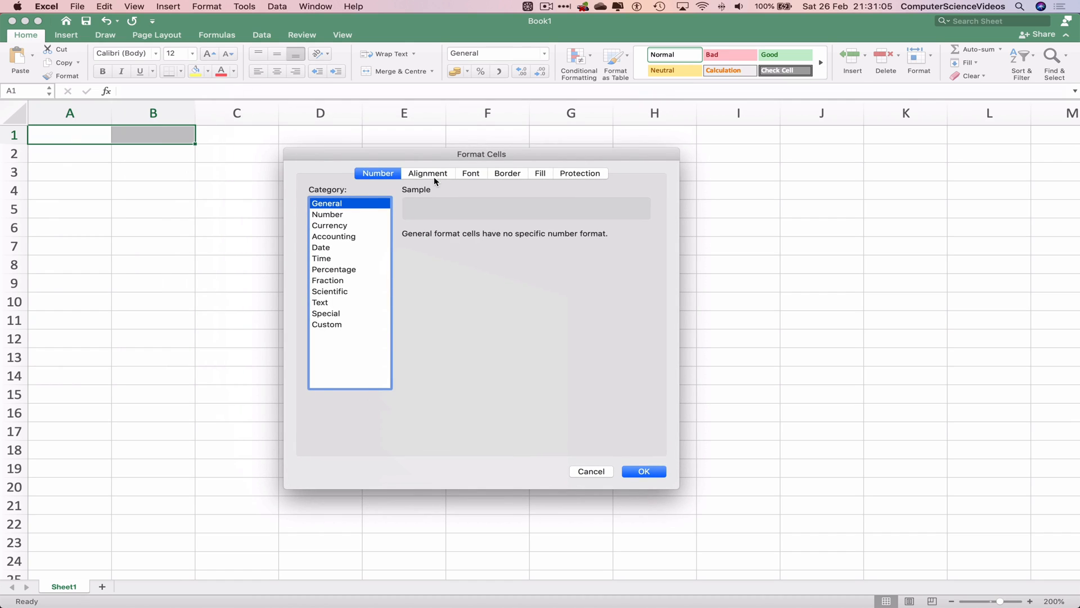
left_click(427, 173)
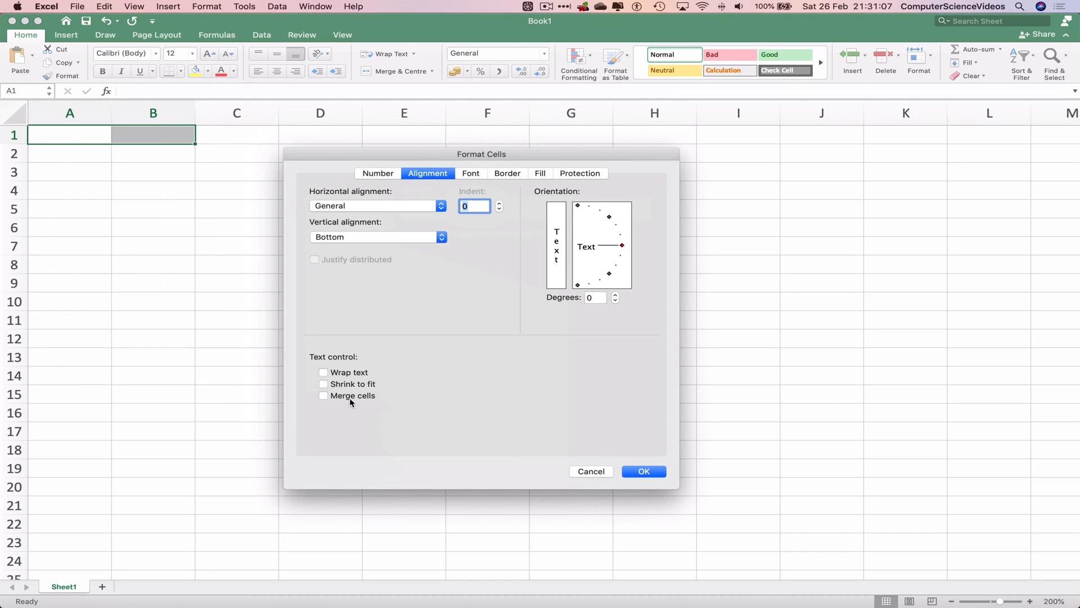
left_click(323, 395)
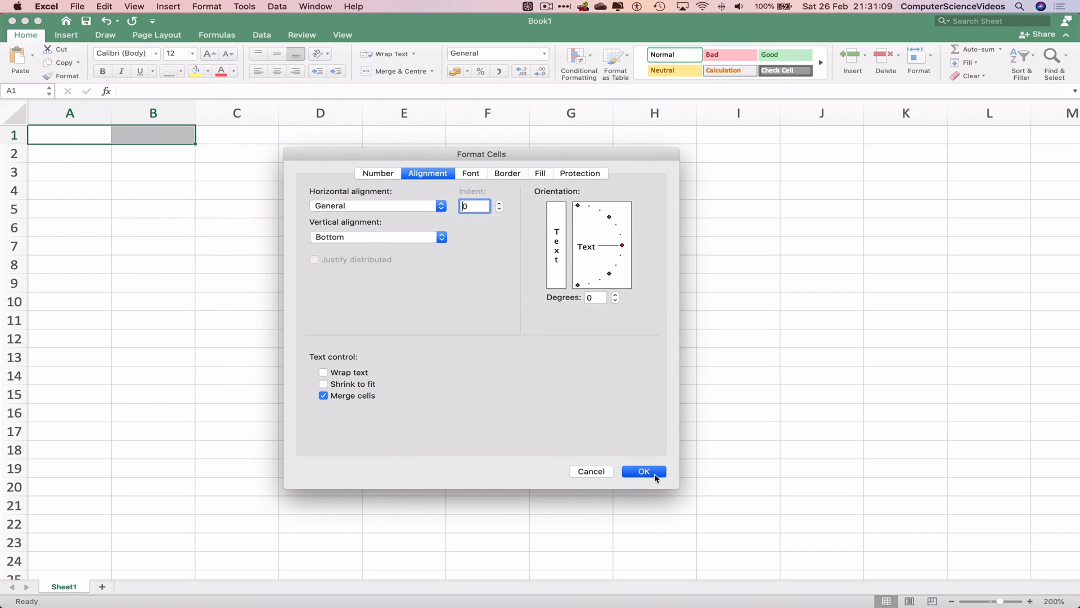
left_click(643, 471)
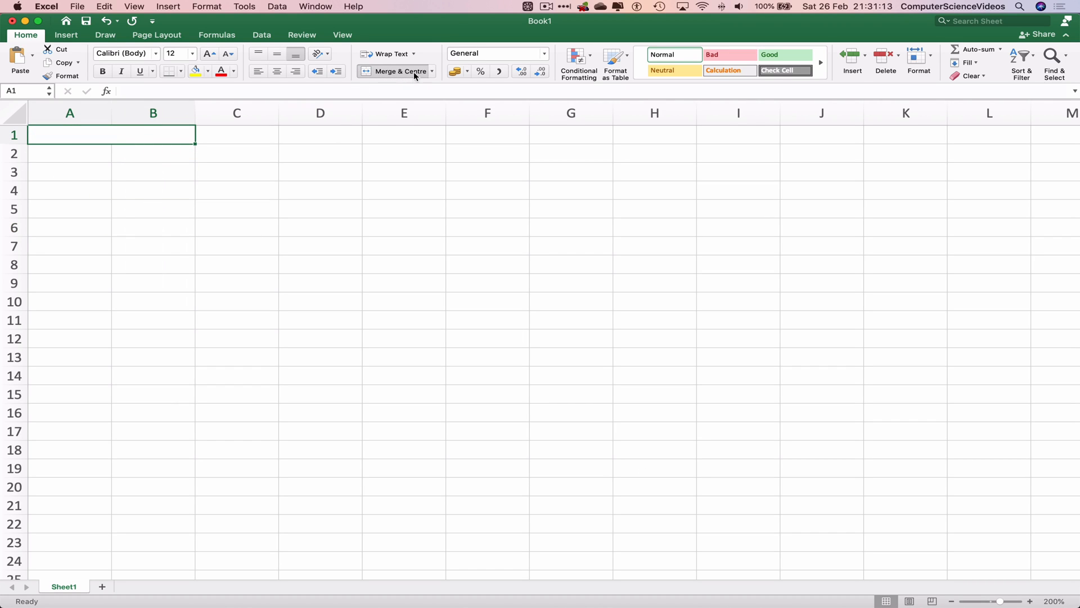
mouse_move(413, 71)
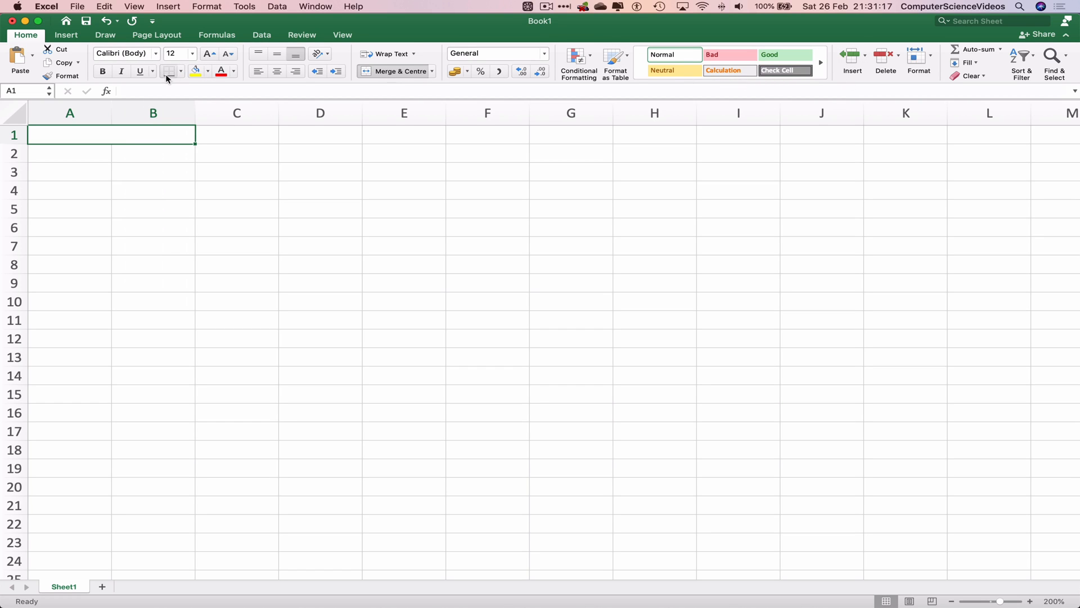
- Unmerge A1:B1 using Merge & Centre
left_click(432, 71)
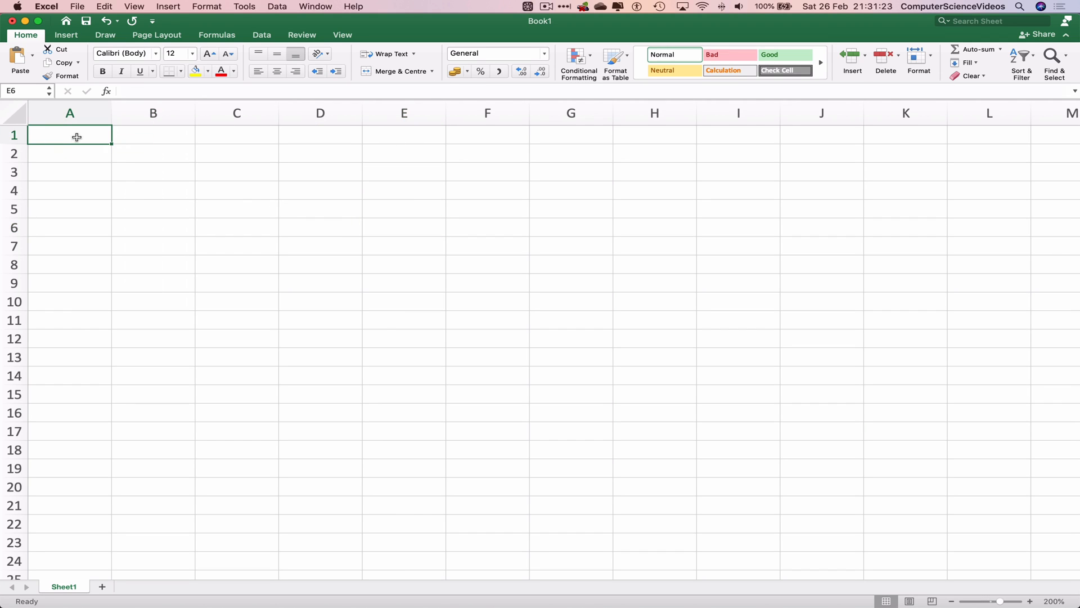
left_click_drag(70, 135, 404, 135)
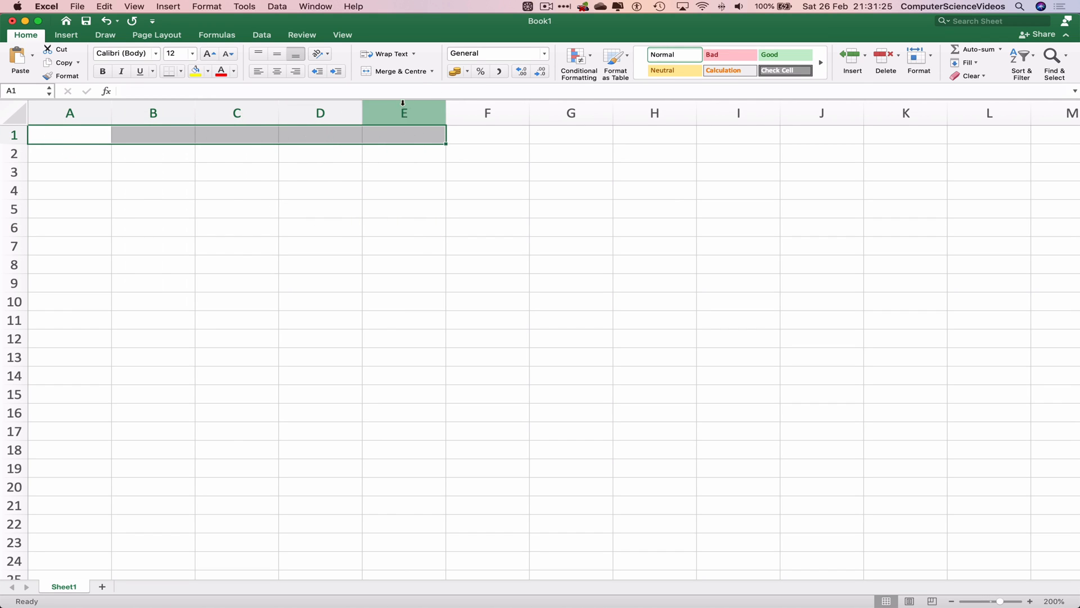
left_click(433, 71)
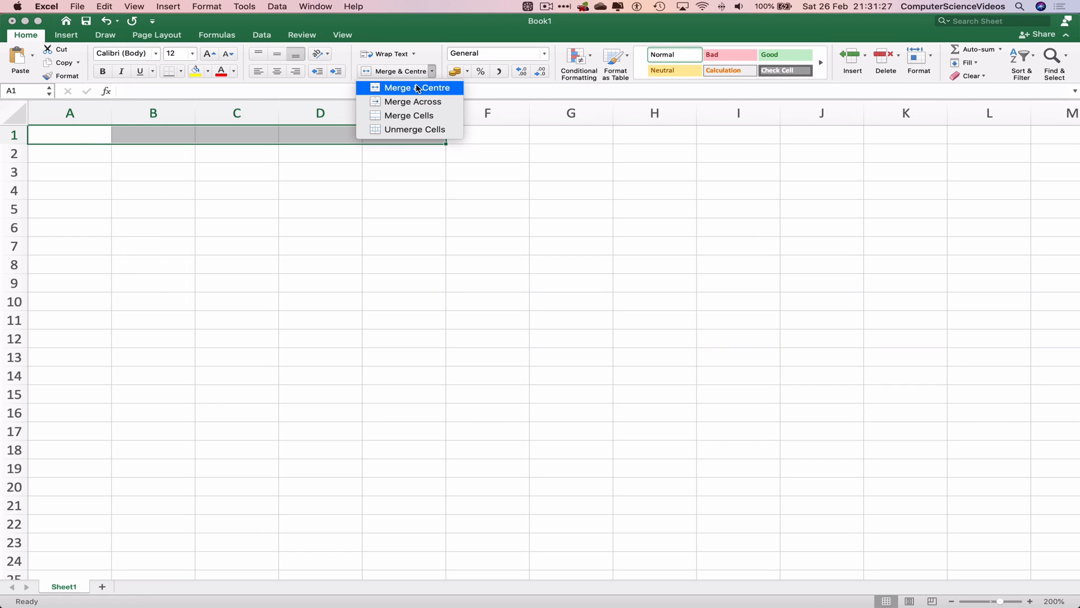
left_click(411, 88)
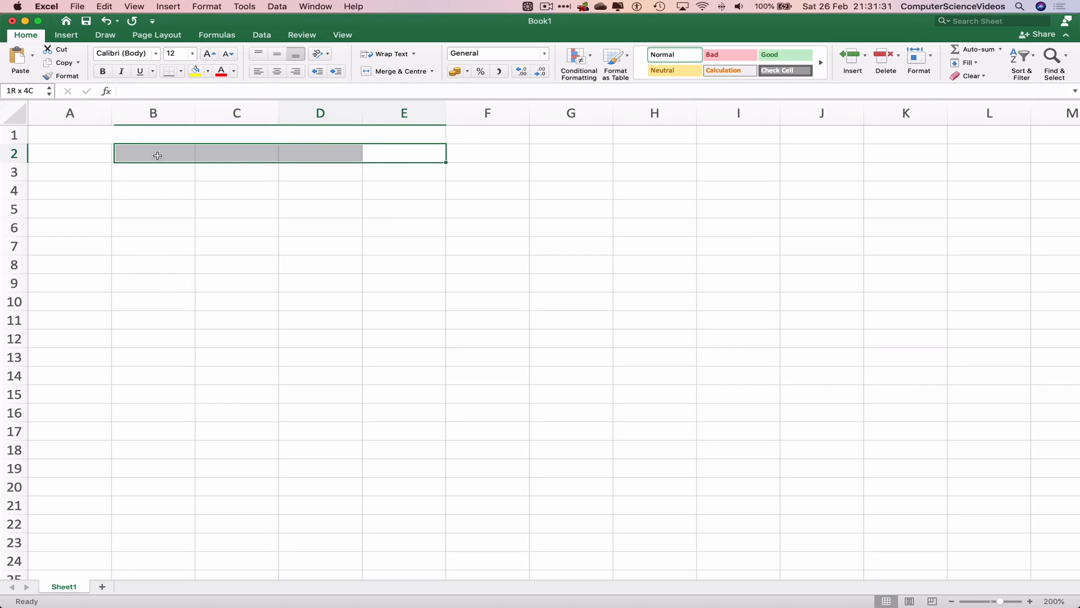
left_click(395, 71)
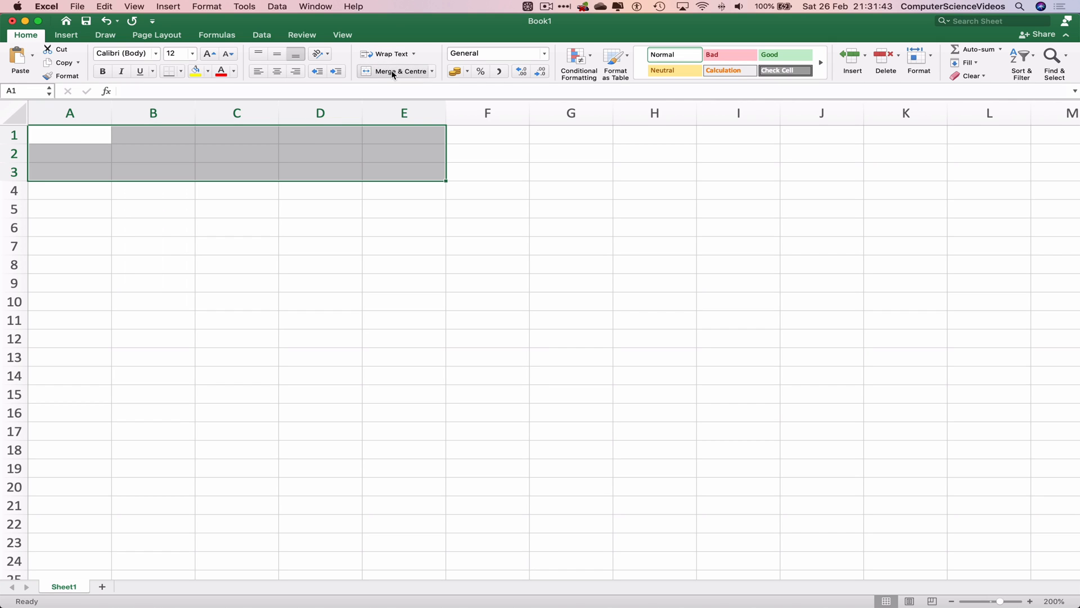
- Merge A1:E3 with Merge & Centre, then deselect the block
left_click(393, 71)
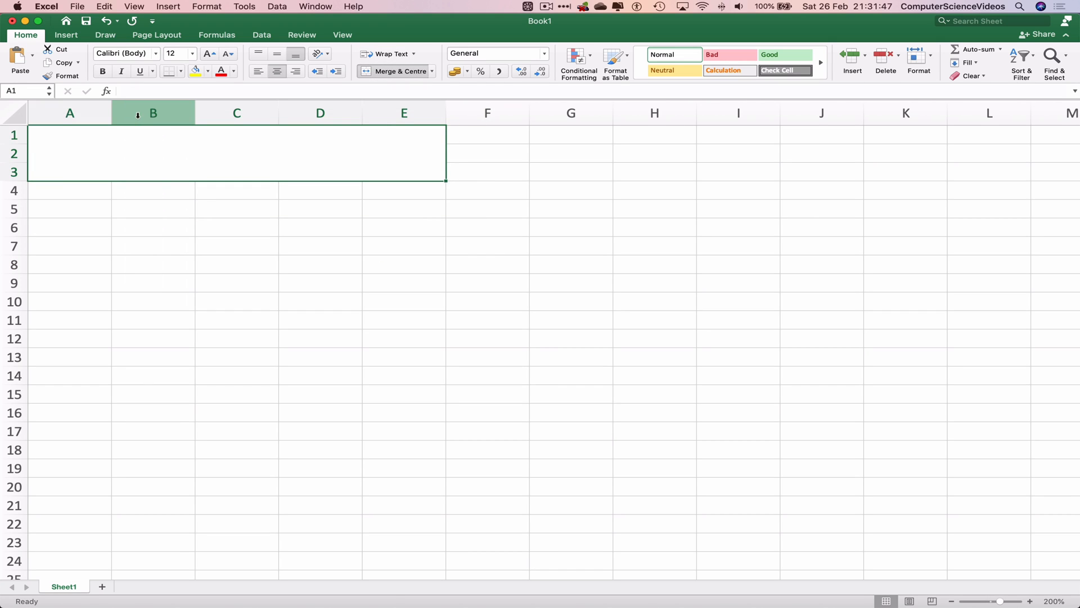
mouse_move(392, 154)
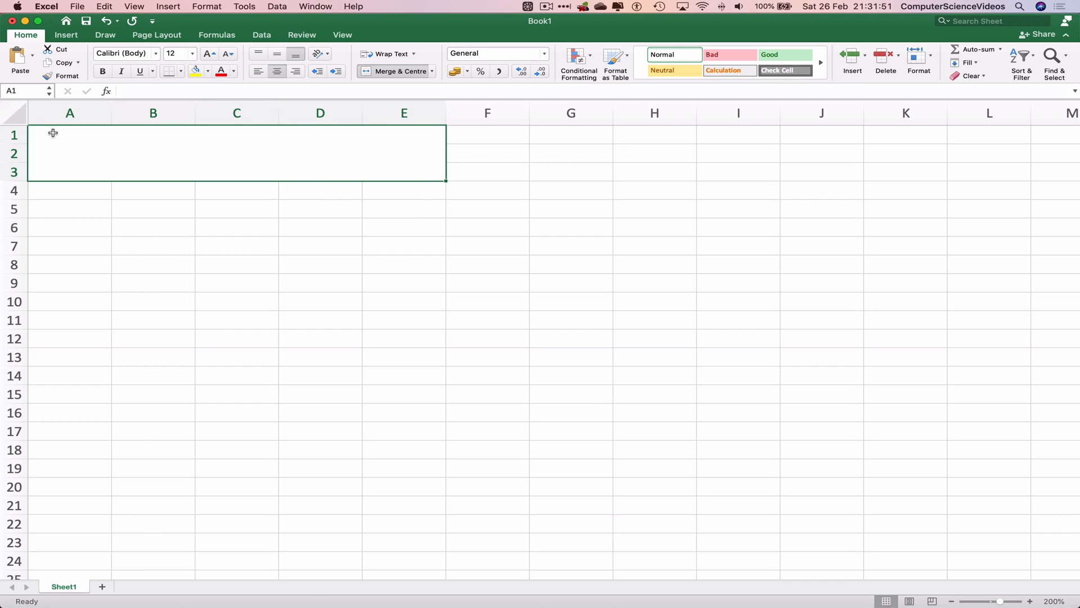
mouse_move(49, 187)
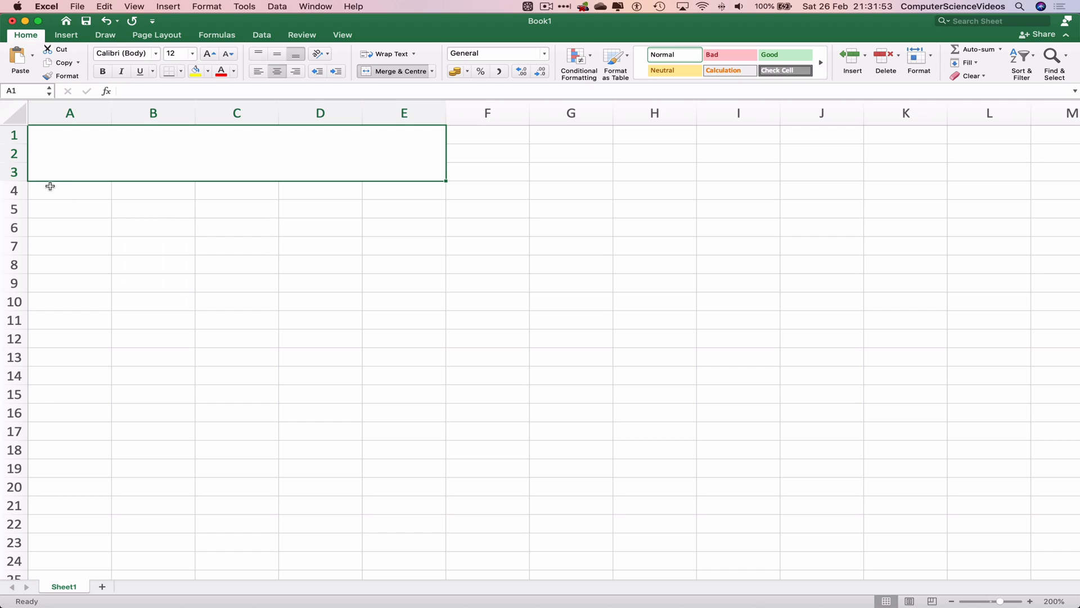
left_click(488, 228)
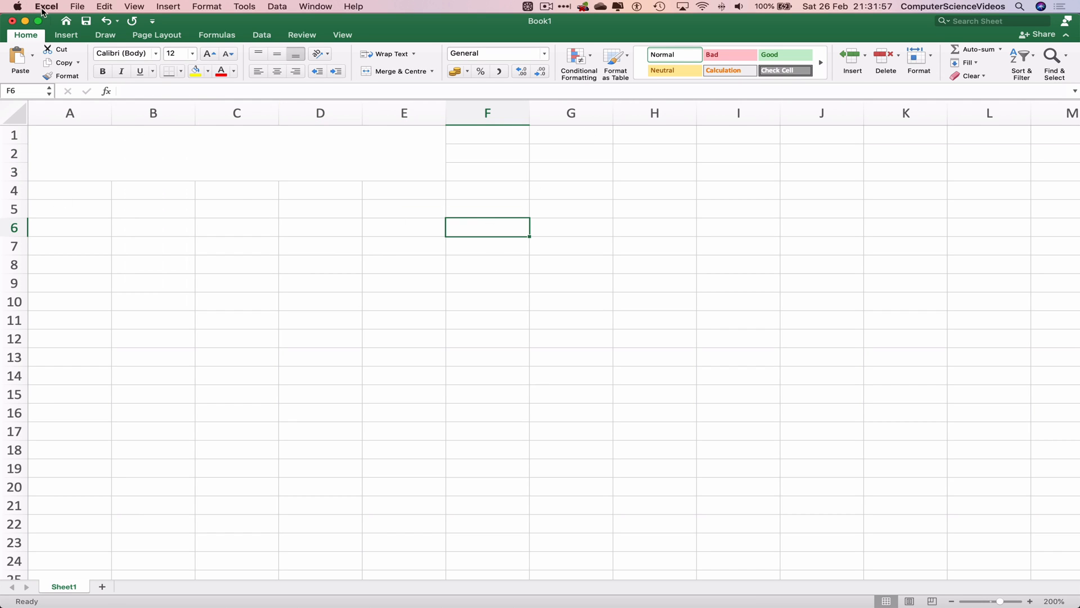
- Quit Excel, saving the workbook as Book1.xlsx on the Desktop
left_click(12, 20)
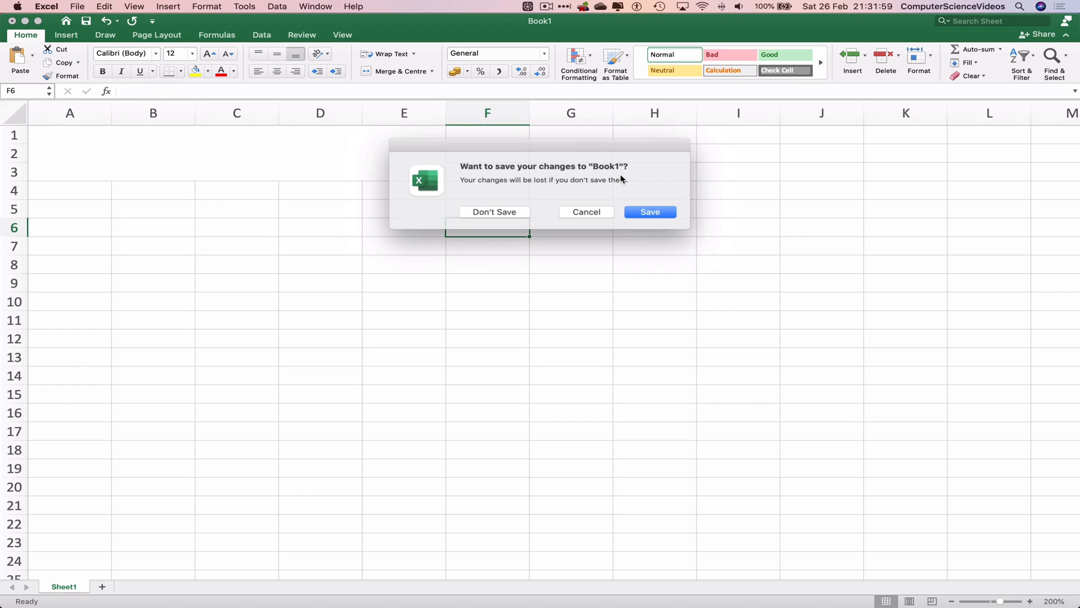
left_click(648, 212)
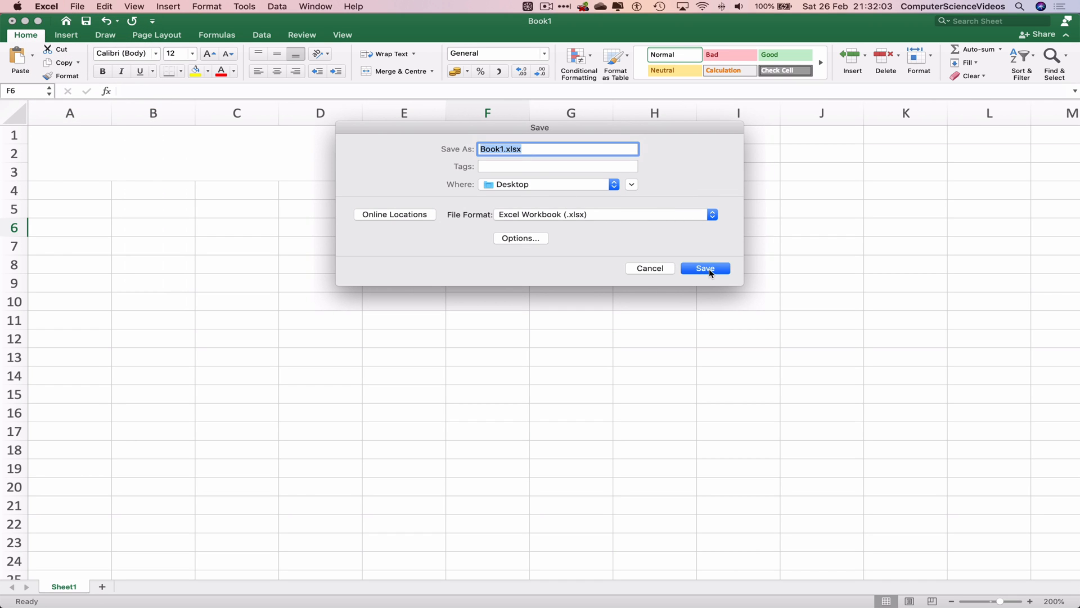
left_click(704, 268)
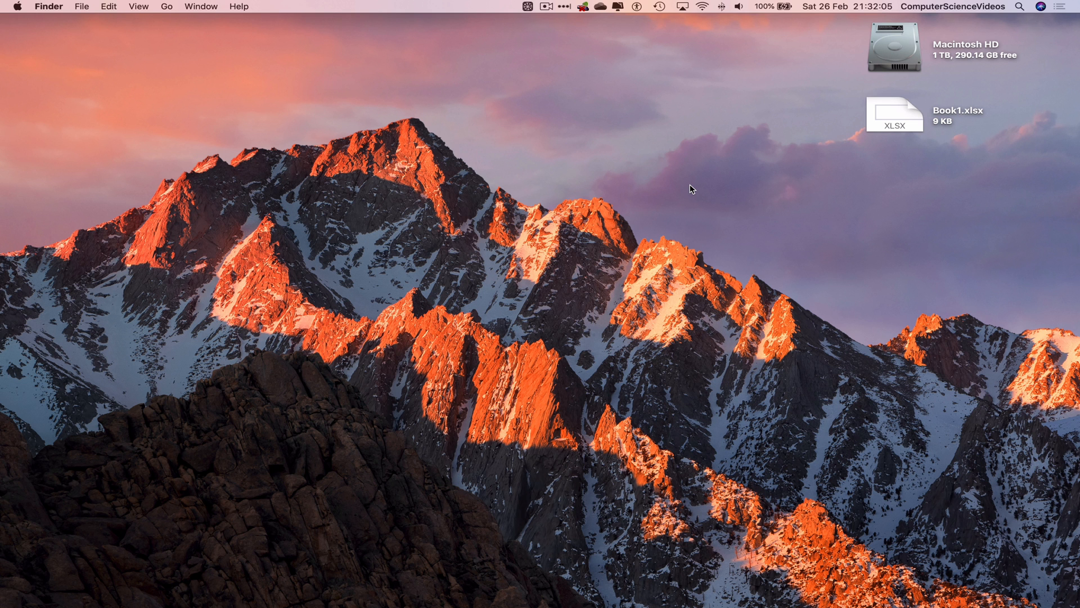